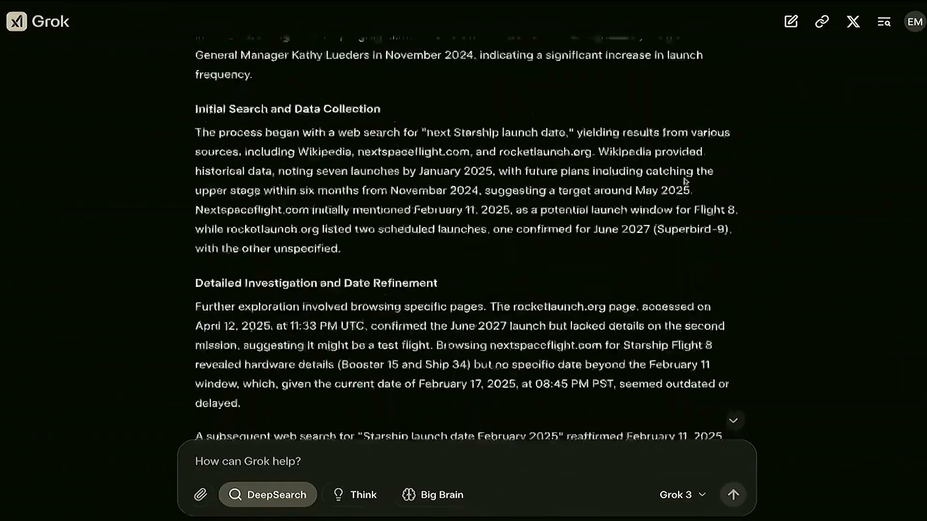
scroll(down, 3)
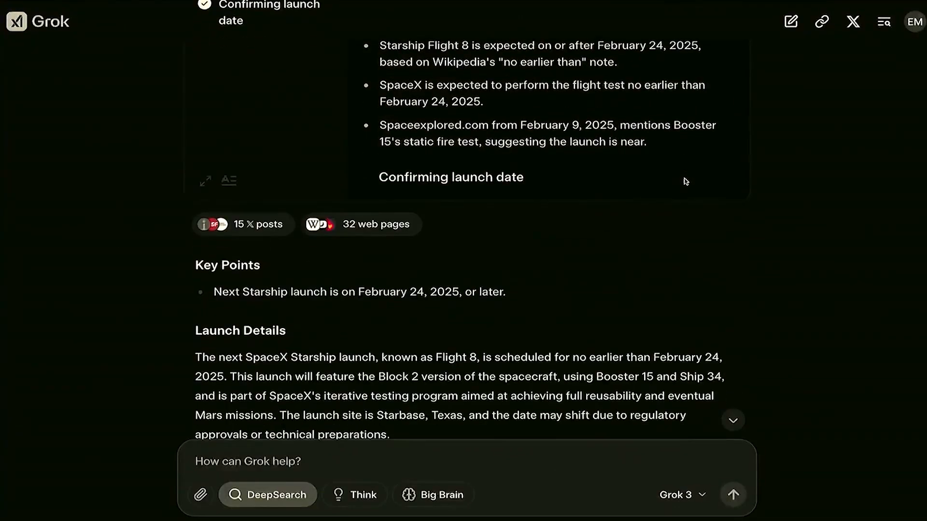